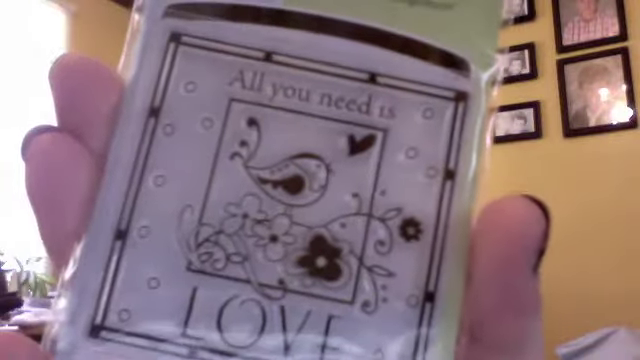
mouse_move(320, 180)
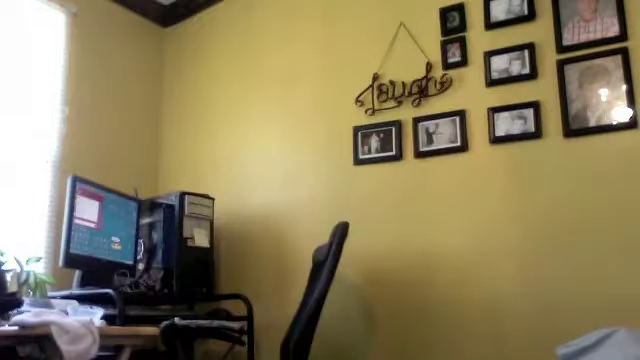